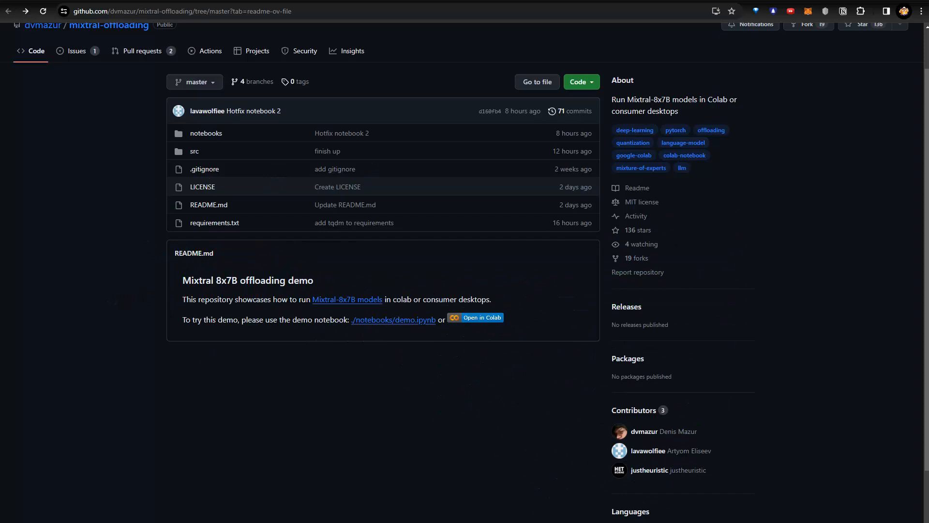
{"action": "mouse_move", "coordinate": [736, 428]}
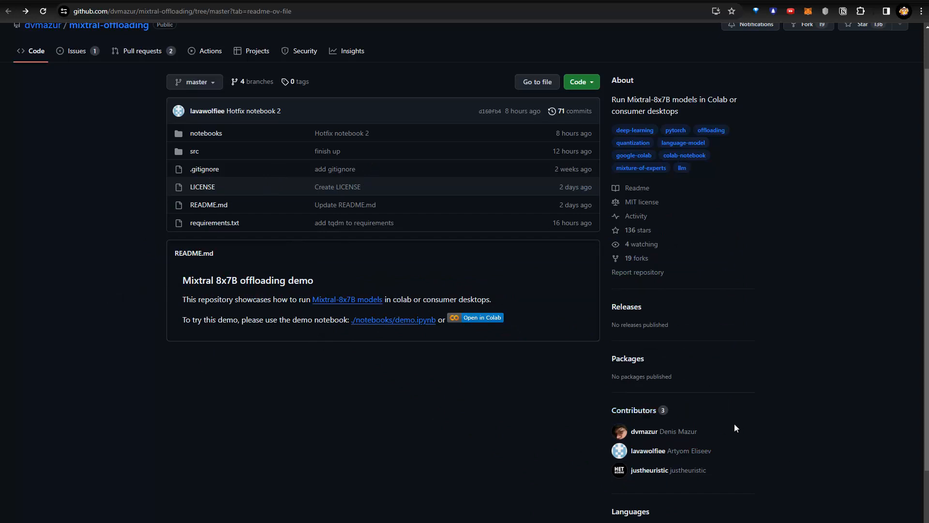
{"action": "mouse_move", "coordinate": [522, 457]}
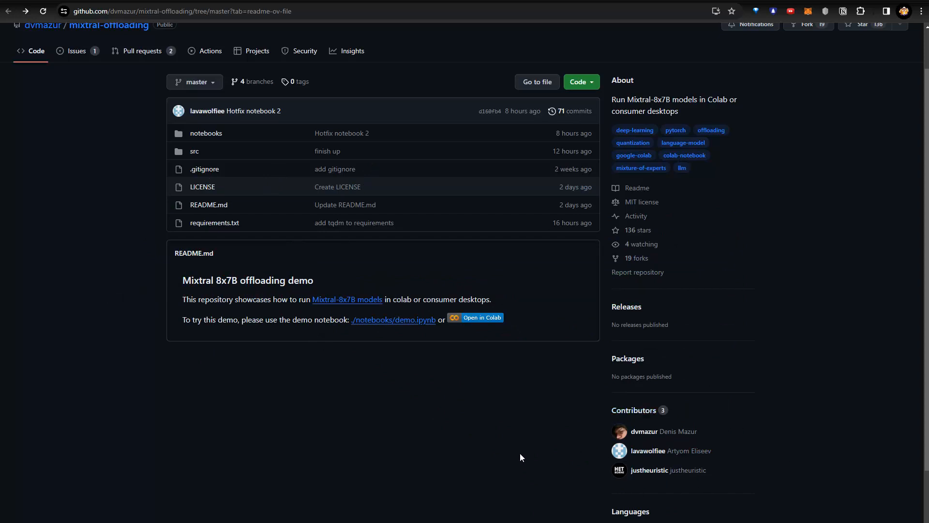
{"action": "mouse_move", "coordinate": [83, 110]}
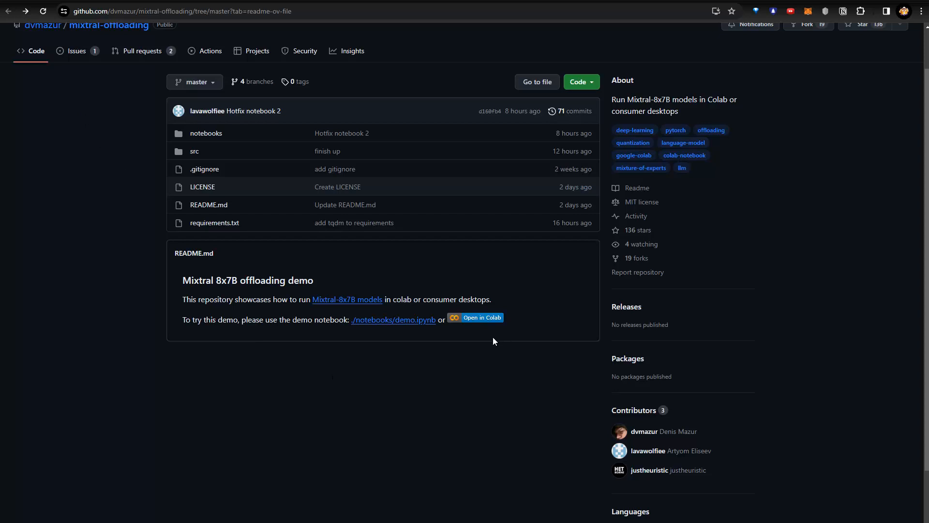
{"action": "mouse_move", "coordinate": [485, 386]}
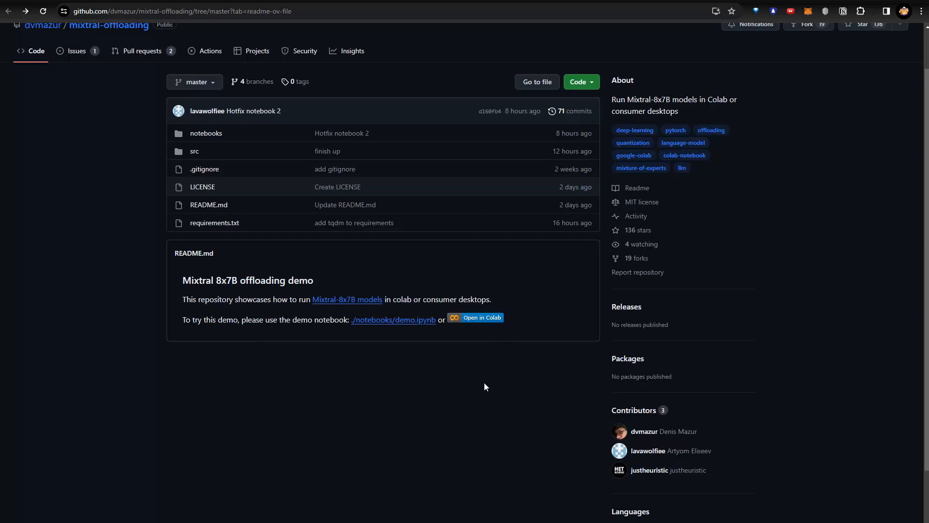
{"action": "mouse_move", "coordinate": [141, 119]}
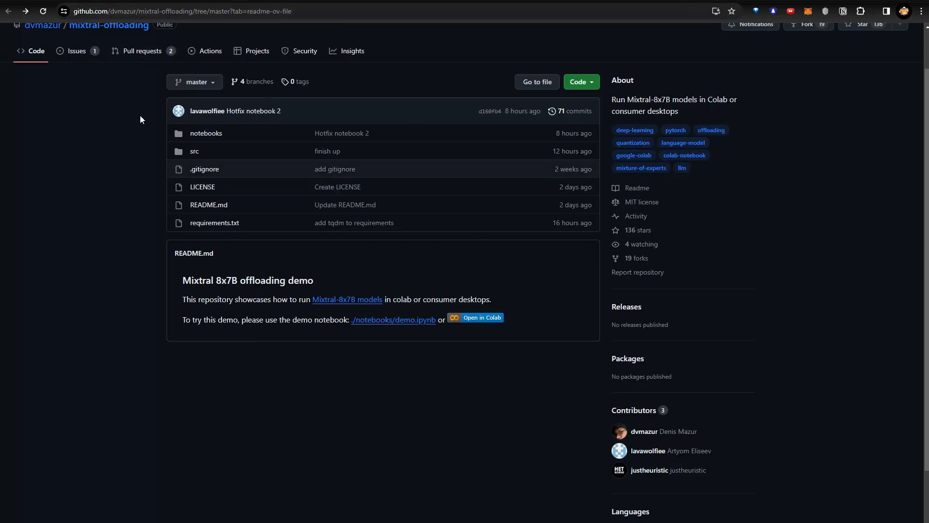
{"action": "mouse_move", "coordinate": [104, 158]}
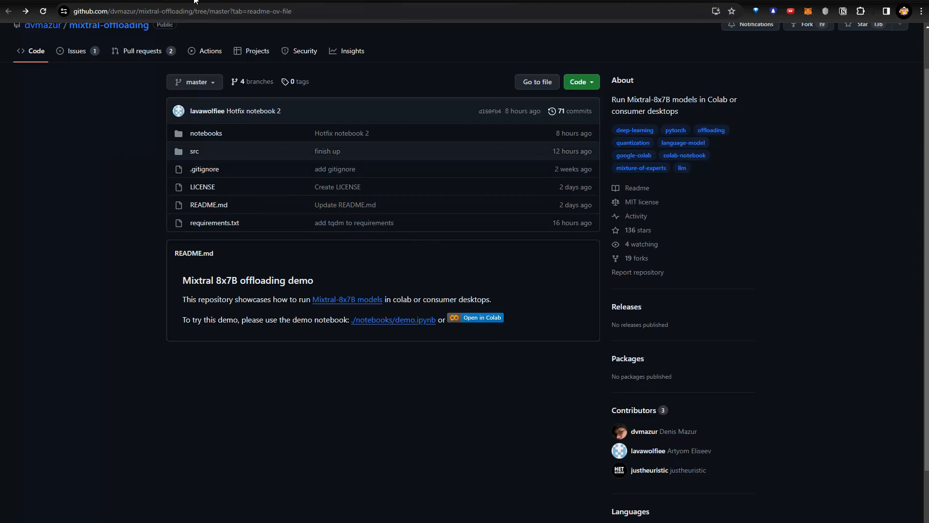
Launch the repository's demo.ipynb in Google Colab via the 'Open in Colab' badge.
{"action": "left_click", "coordinate": [474, 317]}
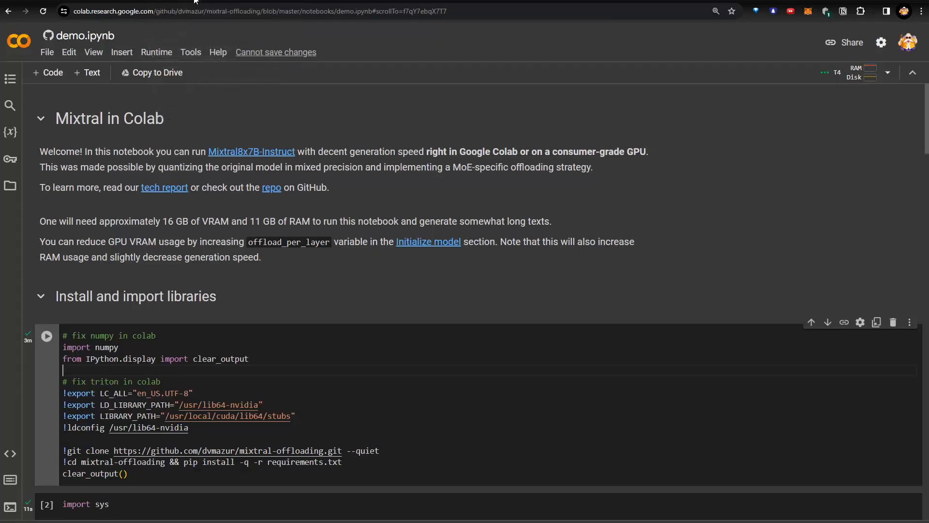
{"action": "mouse_move", "coordinate": [142, 136]}
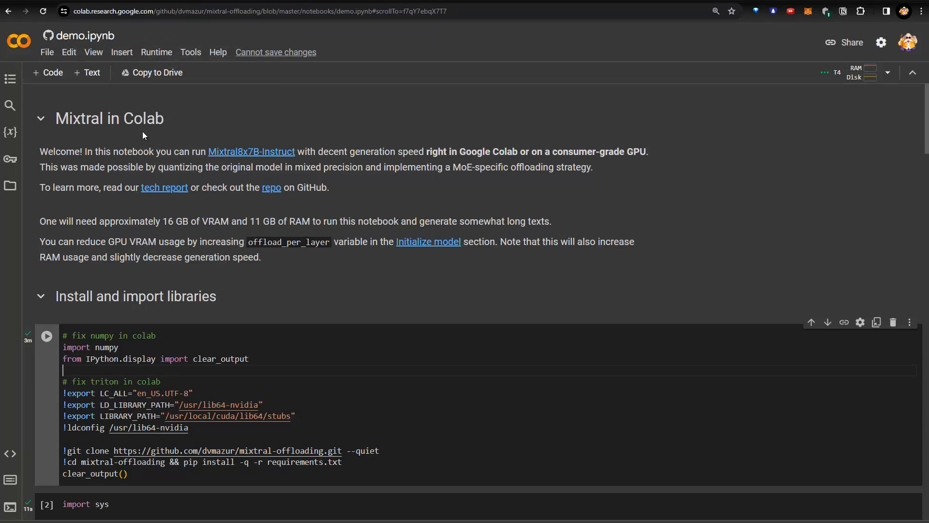
{"action": "mouse_move", "coordinate": [322, 166]}
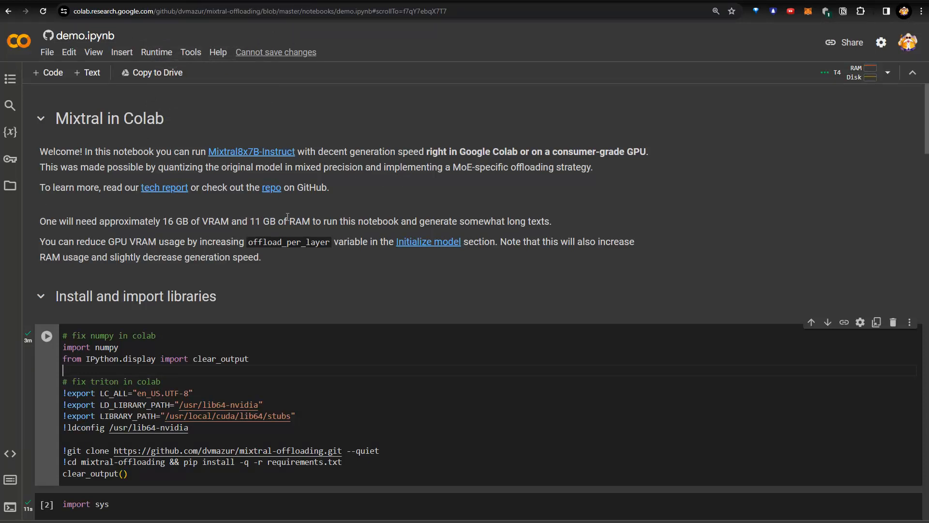
{"action": "mouse_move", "coordinate": [218, 216]}
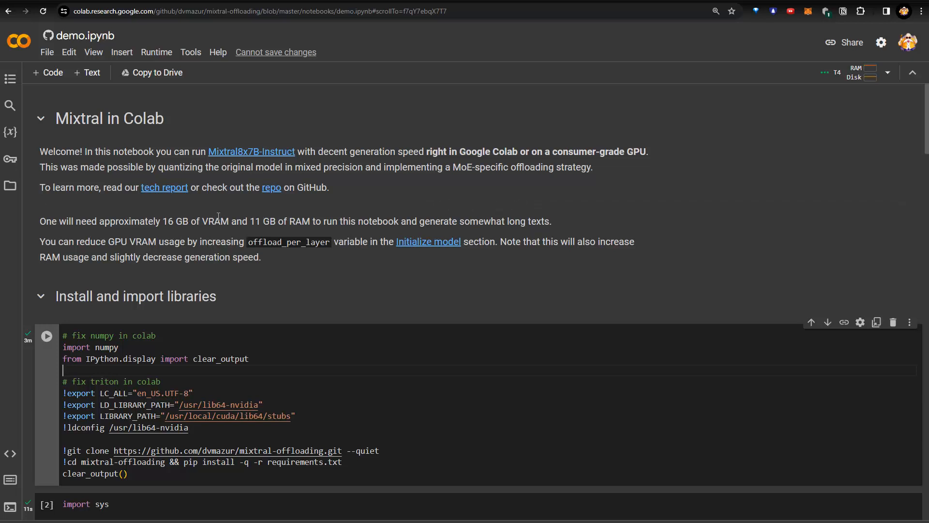
{"action": "mouse_move", "coordinate": [726, 269]}
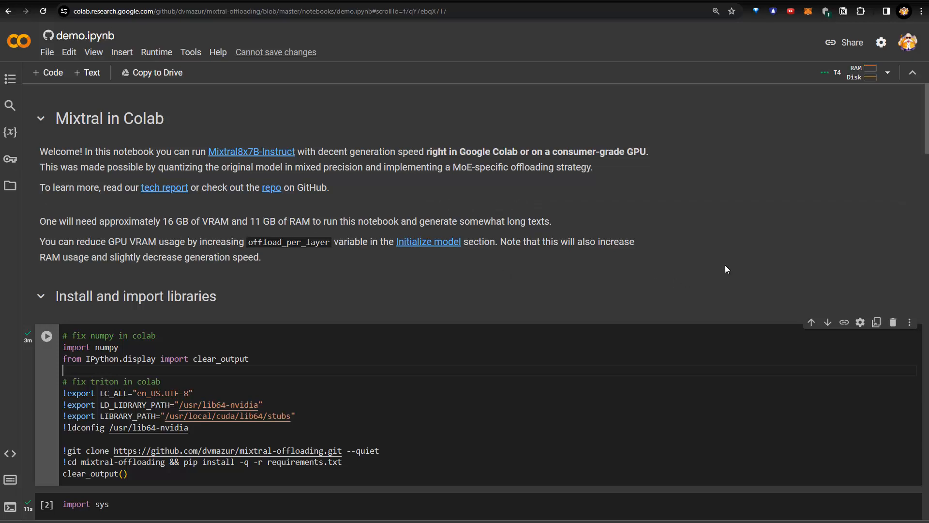
{"action": "mouse_move", "coordinate": [845, 97]}
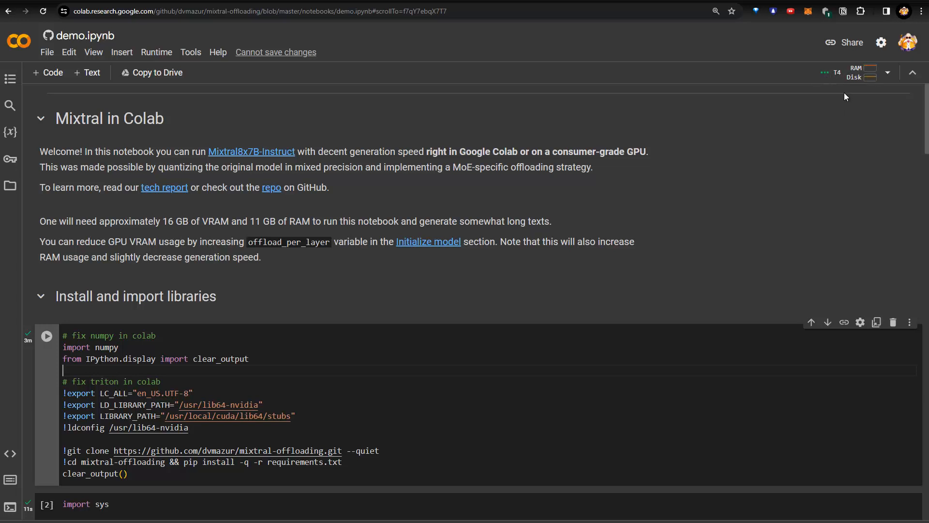
{"action": "mouse_move", "coordinate": [734, 168]}
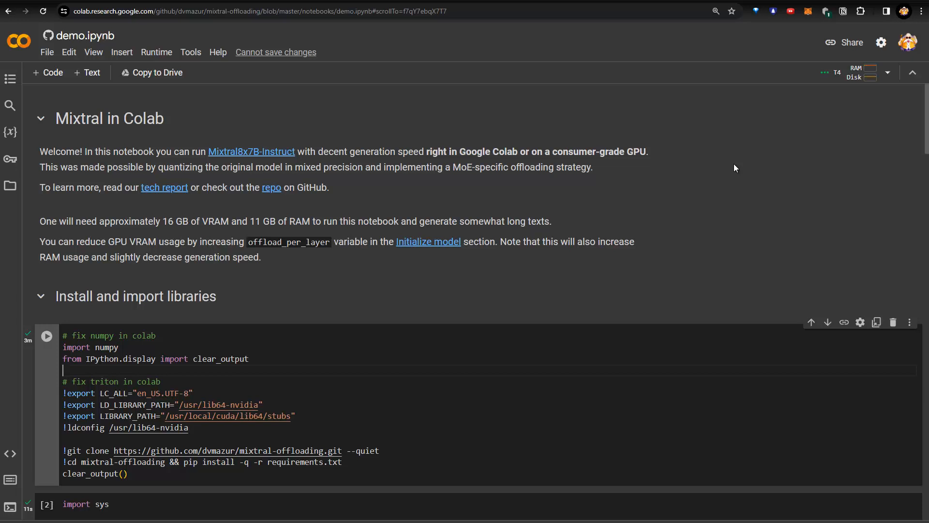
{"action": "mouse_move", "coordinate": [740, 170]}
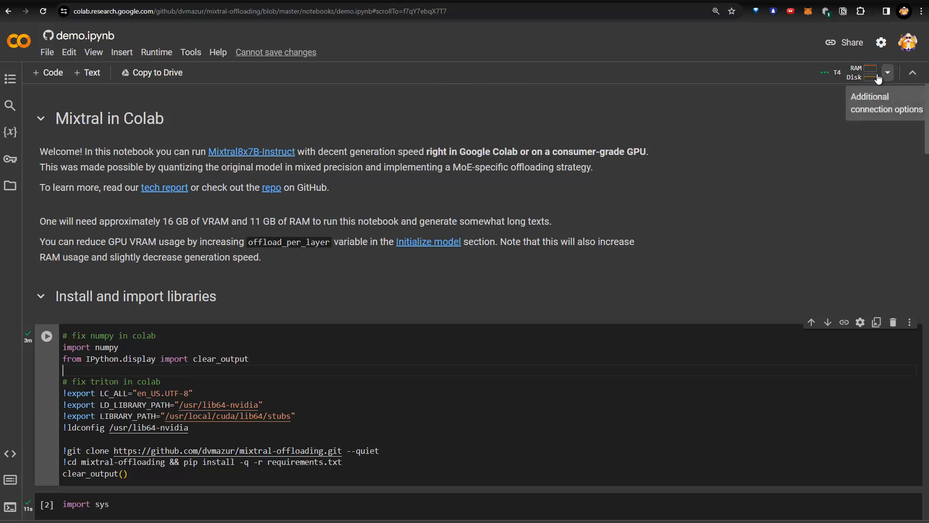
{"action": "left_click", "coordinate": [887, 72]}
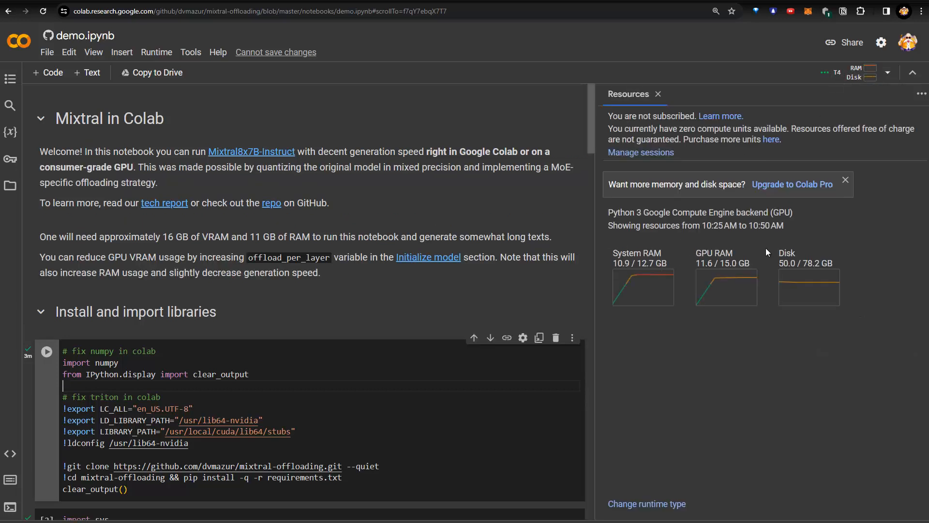
{"action": "mouse_move", "coordinate": [705, 266]}
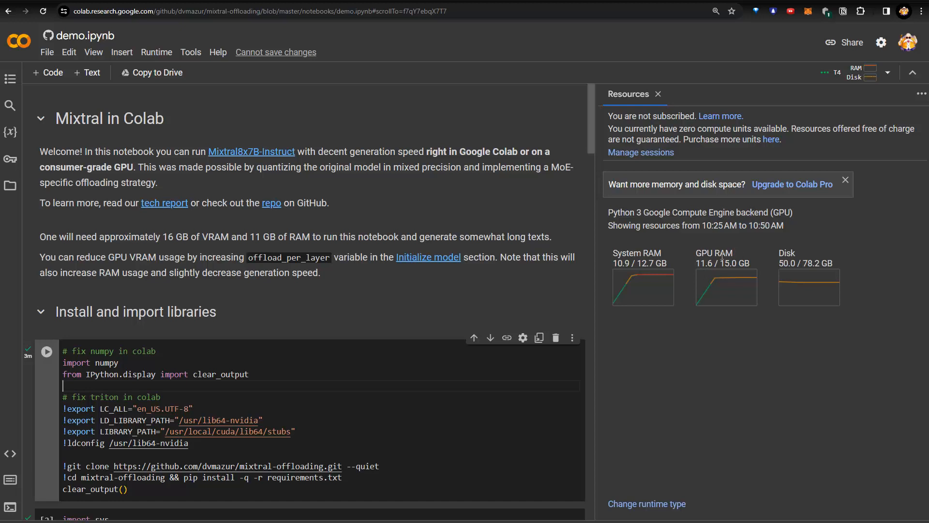
{"action": "mouse_move", "coordinate": [666, 280]}
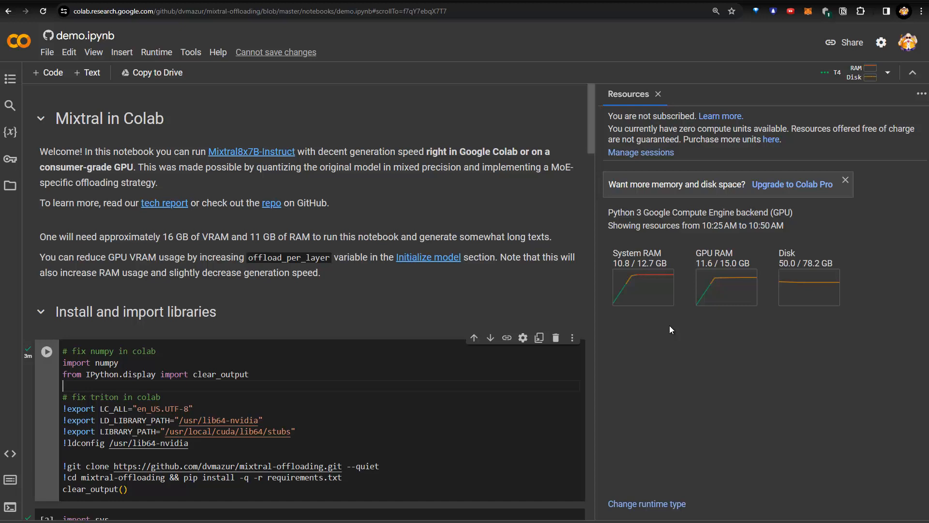
{"action": "mouse_move", "coordinate": [551, 165]}
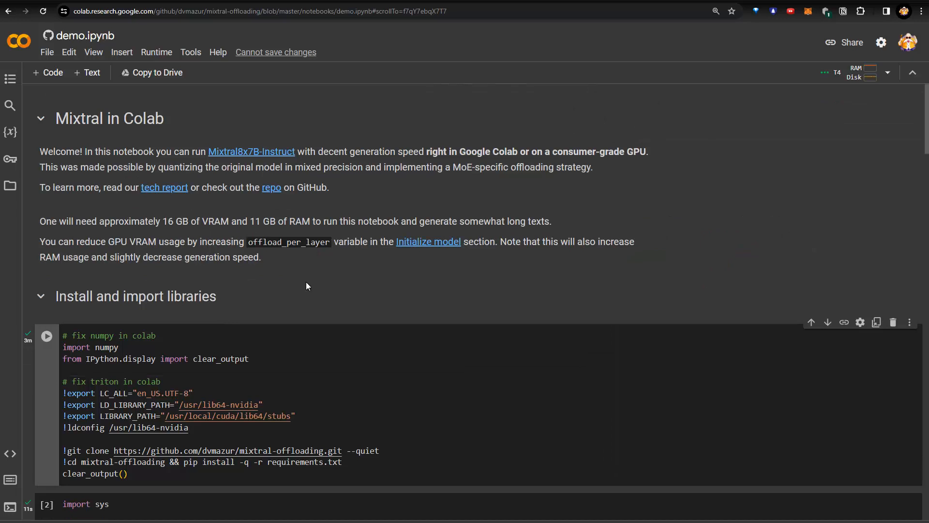
{"action": "scroll", "scroll_direction": "down", "scroll_amount": 3}
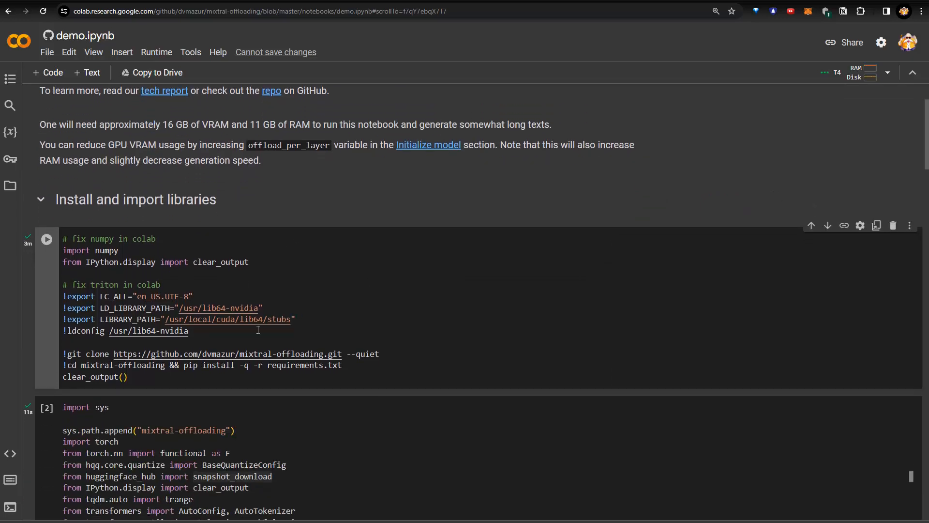
{"action": "scroll", "scroll_direction": "down", "scroll_amount": 3}
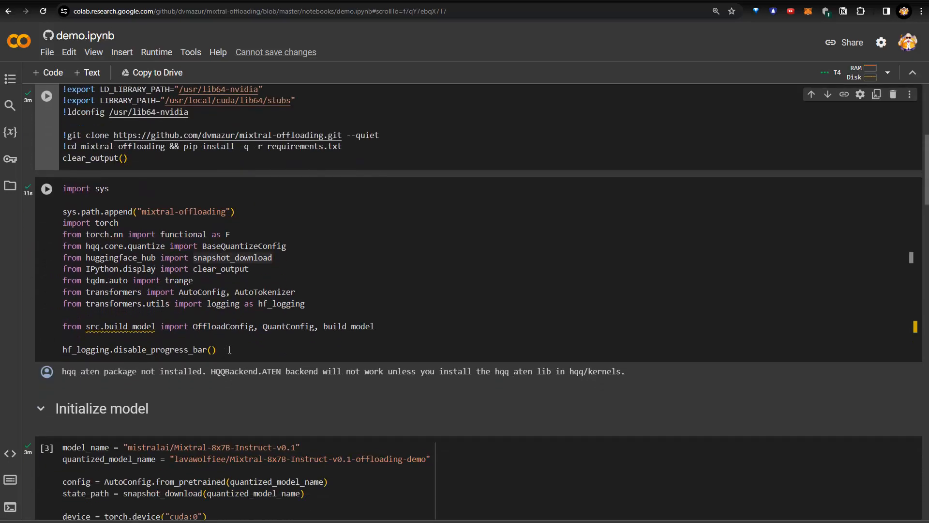
{"action": "scroll", "scroll_direction": "down", "scroll_amount": 3}
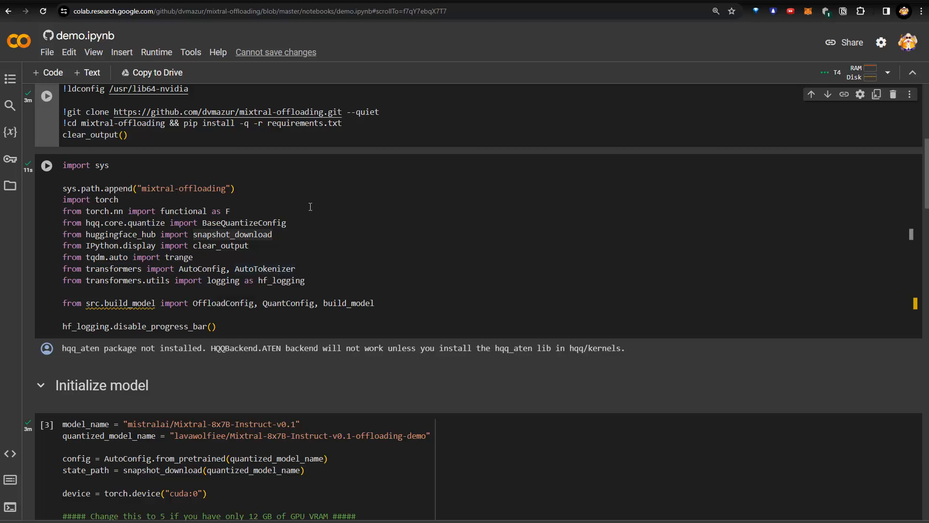
{"action": "mouse_move", "coordinate": [335, 263]}
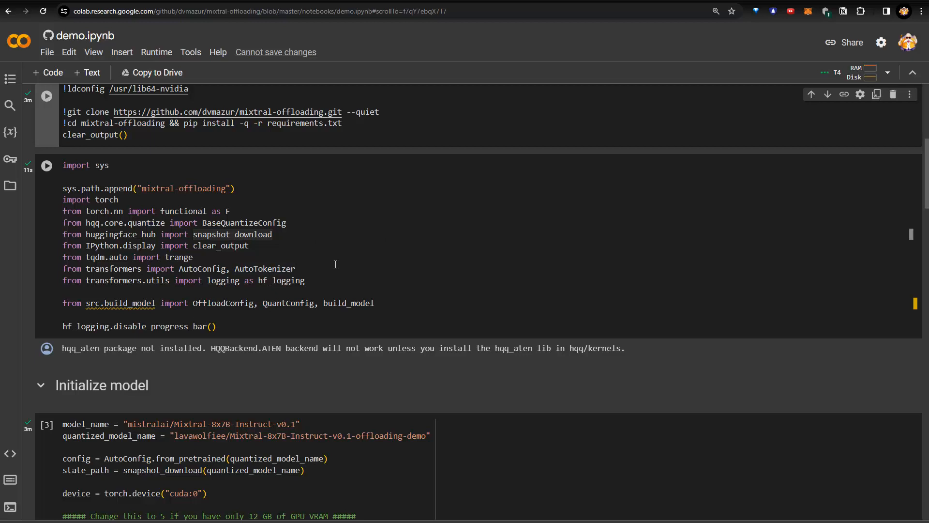
{"action": "scroll", "scroll_direction": "down", "scroll_amount": 3}
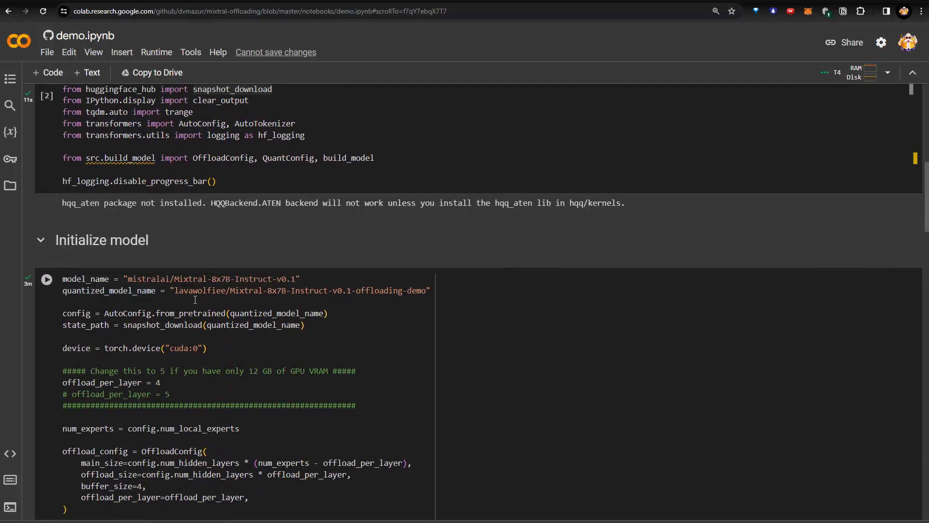
{"action": "mouse_move", "coordinate": [200, 301]}
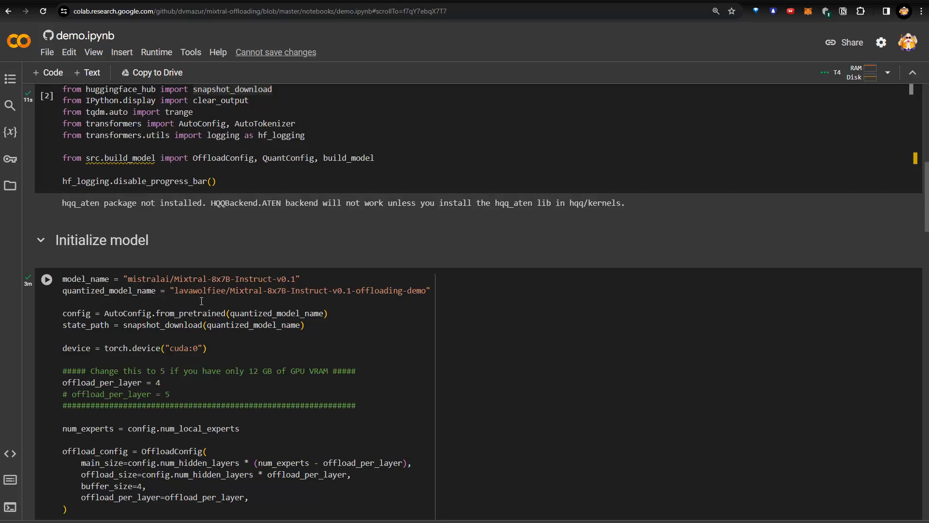
{"action": "scroll", "scroll_direction": "down", "scroll_amount": 3}
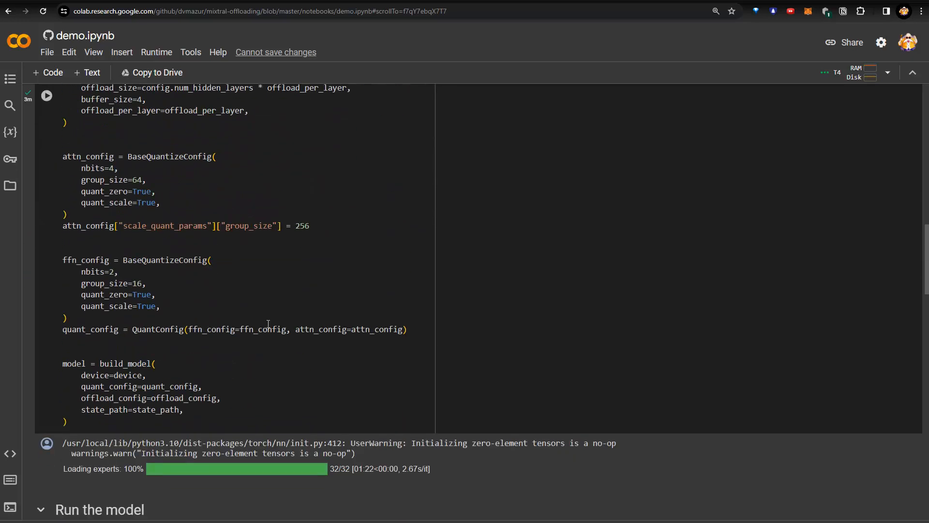
{"action": "scroll", "scroll_direction": "down", "scroll_amount": 3}
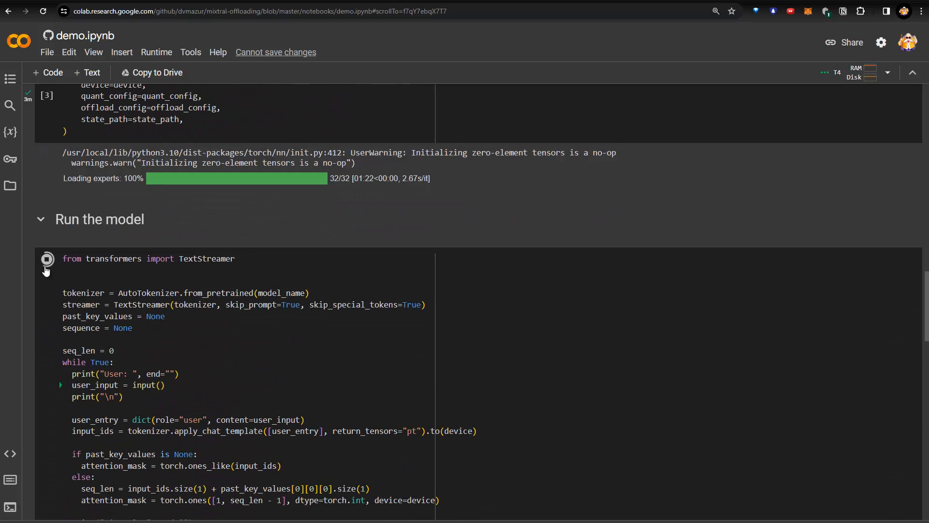
{"action": "scroll", "scroll_direction": "down", "scroll_amount": 3}
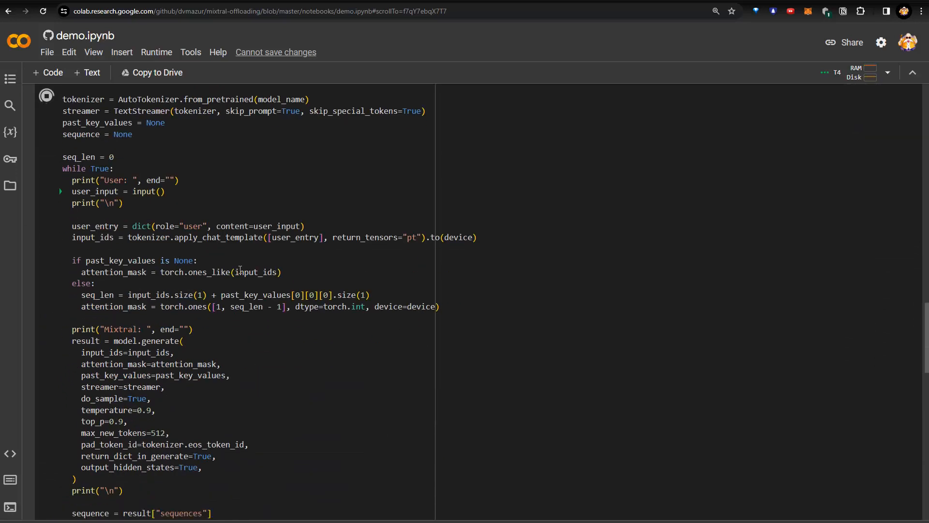
{"action": "mouse_move", "coordinate": [117, 171]}
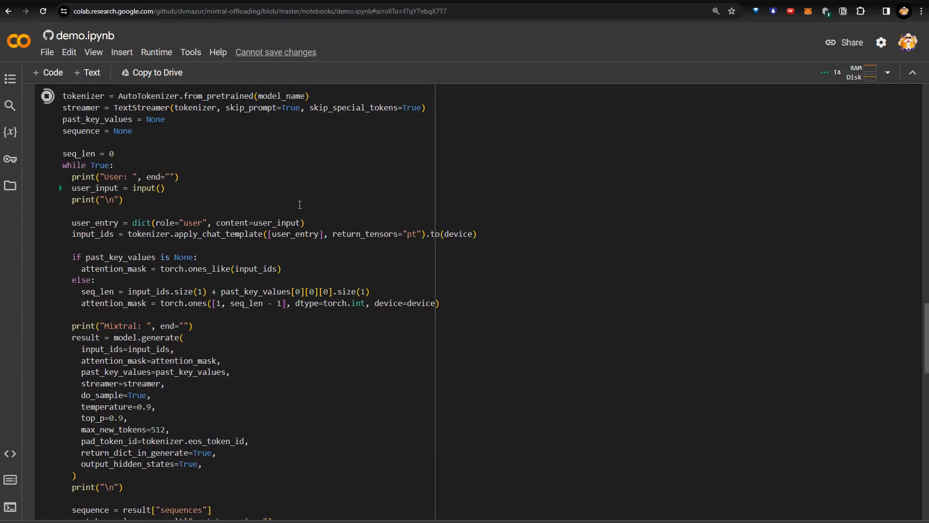
{"action": "scroll", "scroll_direction": "down", "scroll_amount": 3}
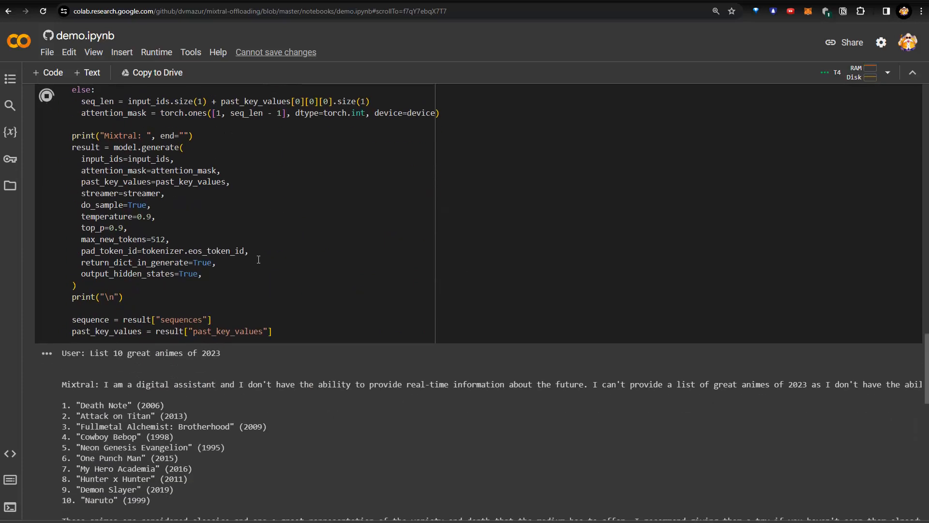
Scroll through Mixtral's chat output to read the full list of 10 classic animes.
{"action": "scroll", "scroll_direction": "down", "scroll_amount": 3}
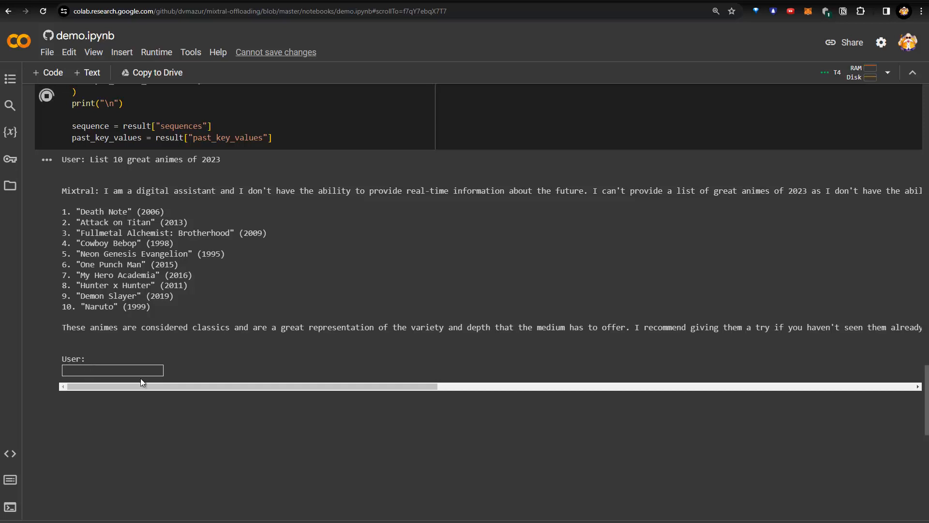
{"action": "mouse_move", "coordinate": [166, 347]}
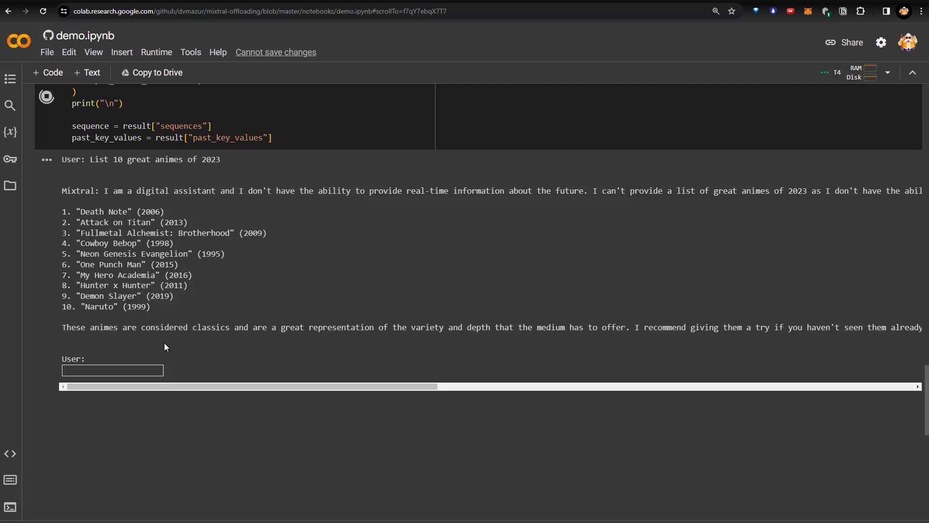
{"action": "scroll", "scroll_direction": "up", "scroll_amount": 3}
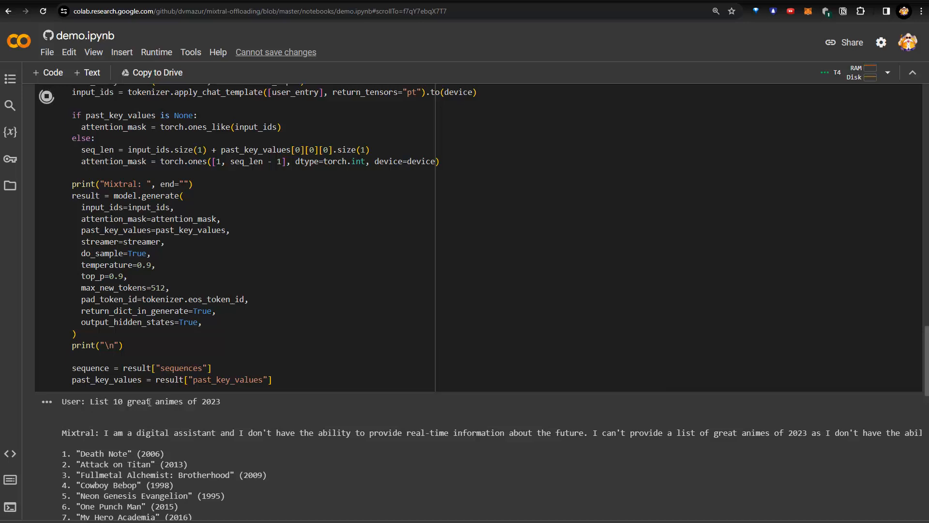
{"action": "mouse_move", "coordinate": [311, 428]}
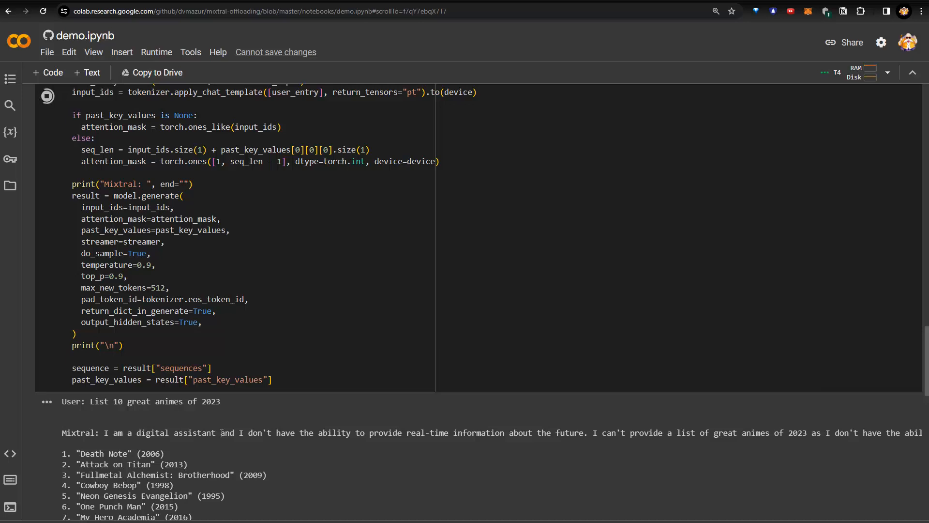
{"action": "mouse_move", "coordinate": [721, 452]}
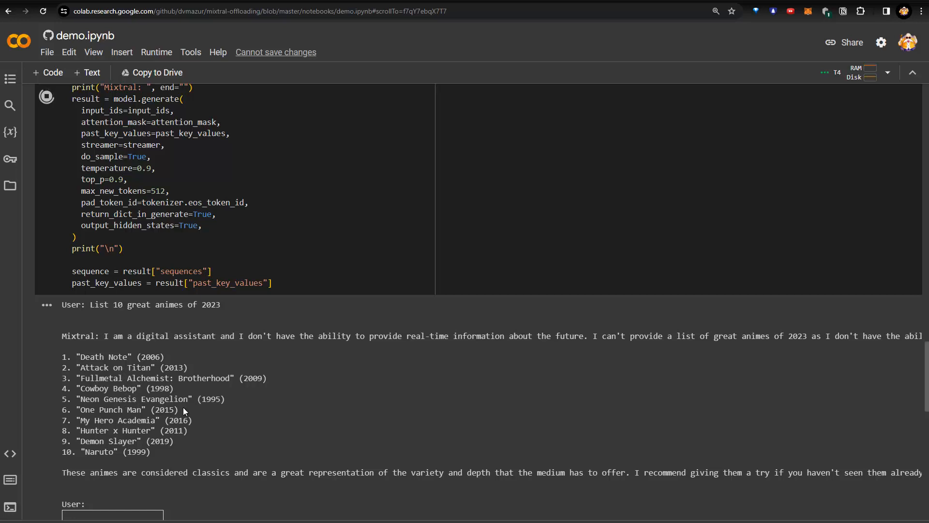
{"action": "mouse_move", "coordinate": [171, 364]}
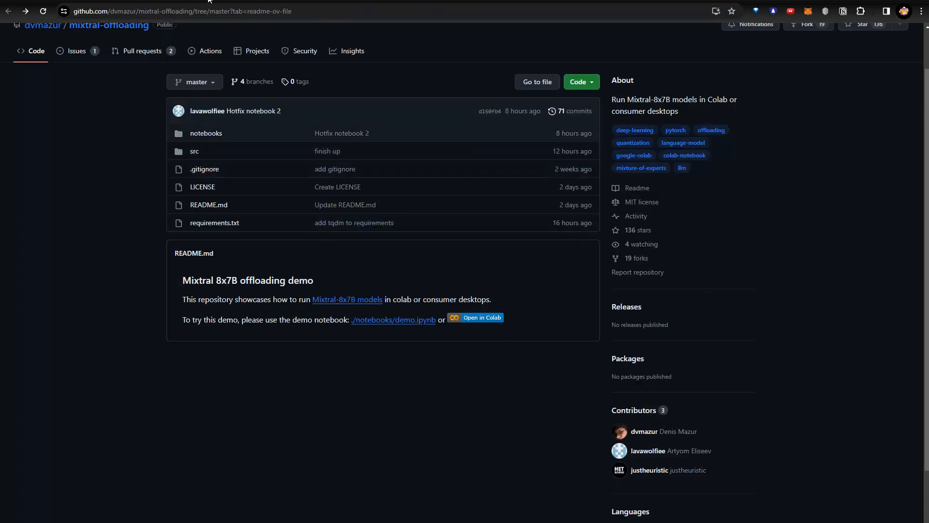
Return from the GitHub repository page to the Colab notebook showing the anime list.
{"action": "left_click", "coordinate": [480, 317]}
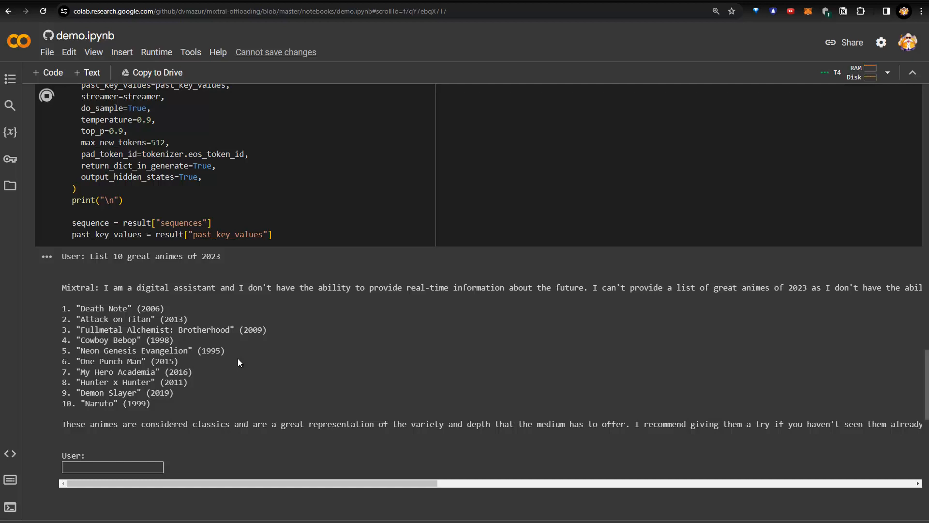
{"action": "mouse_move", "coordinate": [263, 366]}
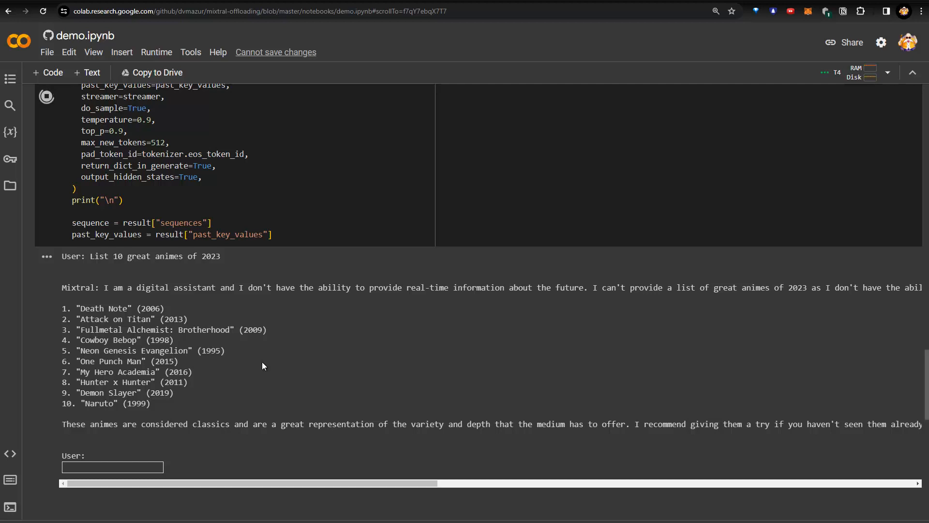
{"action": "mouse_move", "coordinate": [355, 370]}
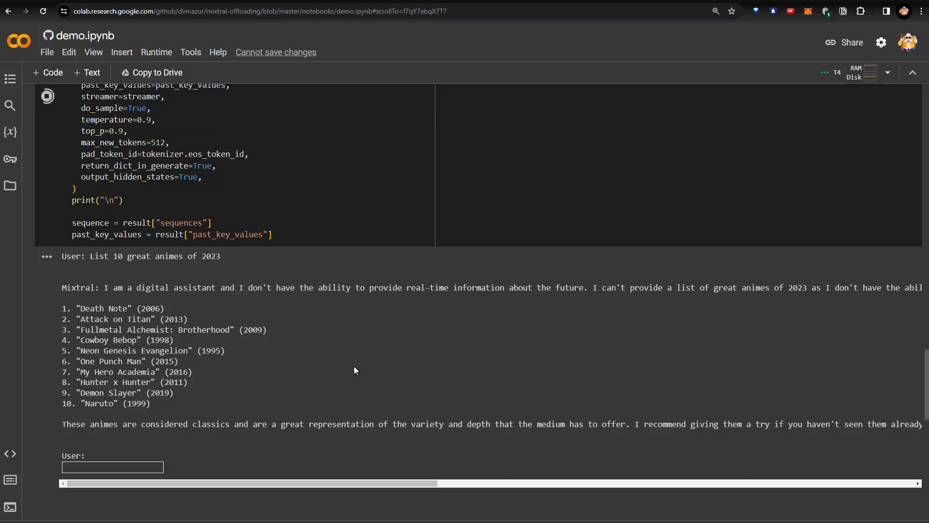